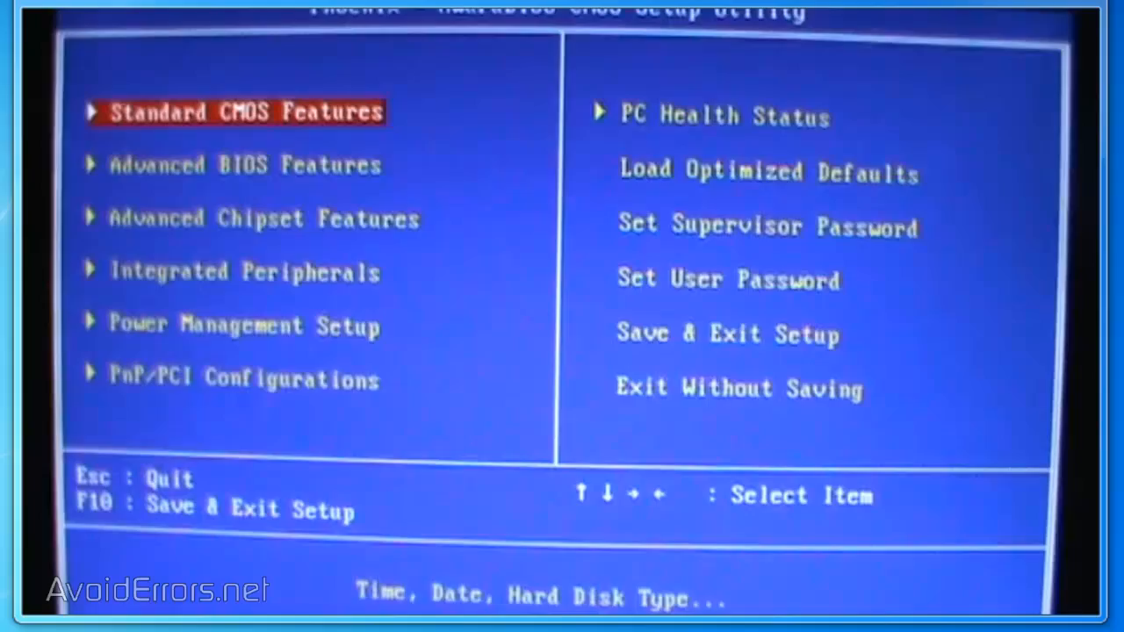
# Open Advanced BIOS Features to view the boot order: CDROM first, Hard Disk second
pyautogui.press('Down')
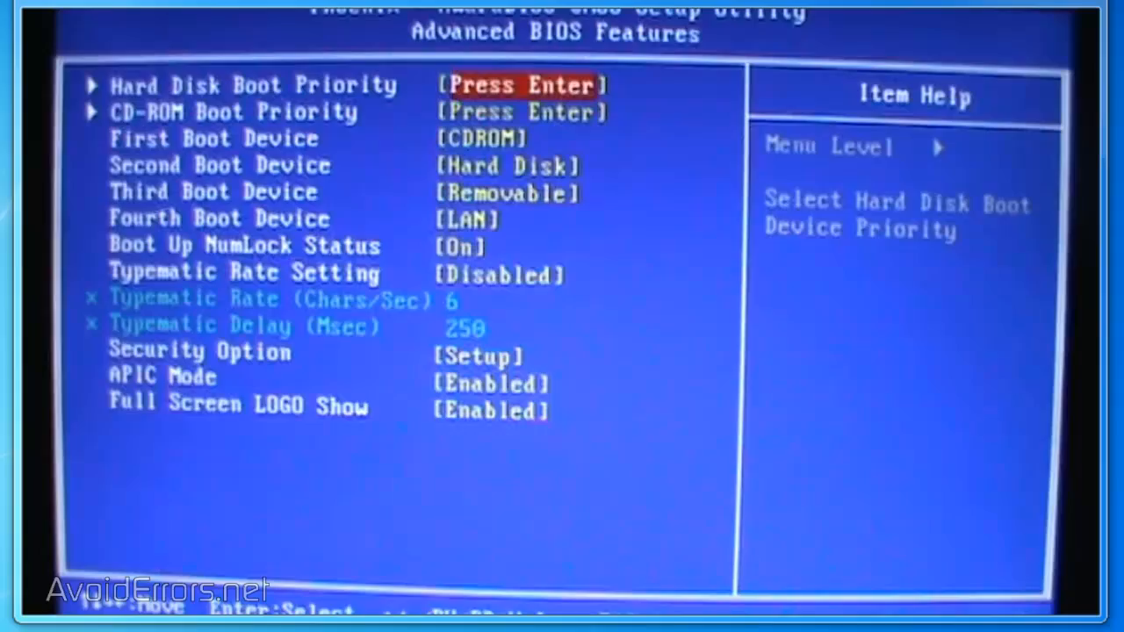
pyautogui.press('down')
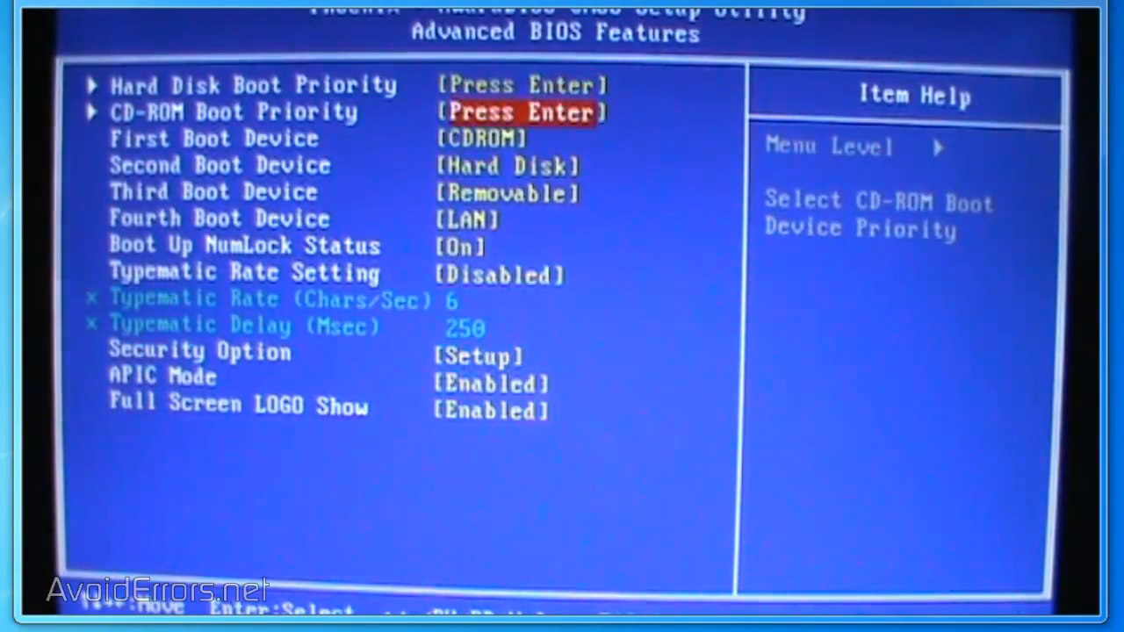
pyautogui.press('down')
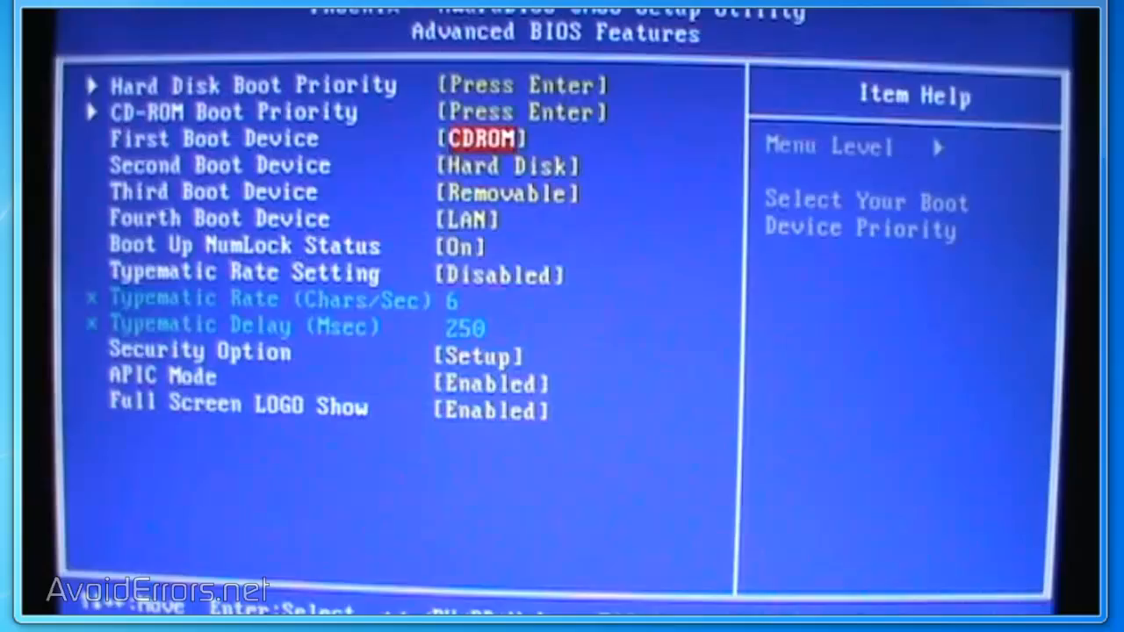
pyautogui.press('Enter')
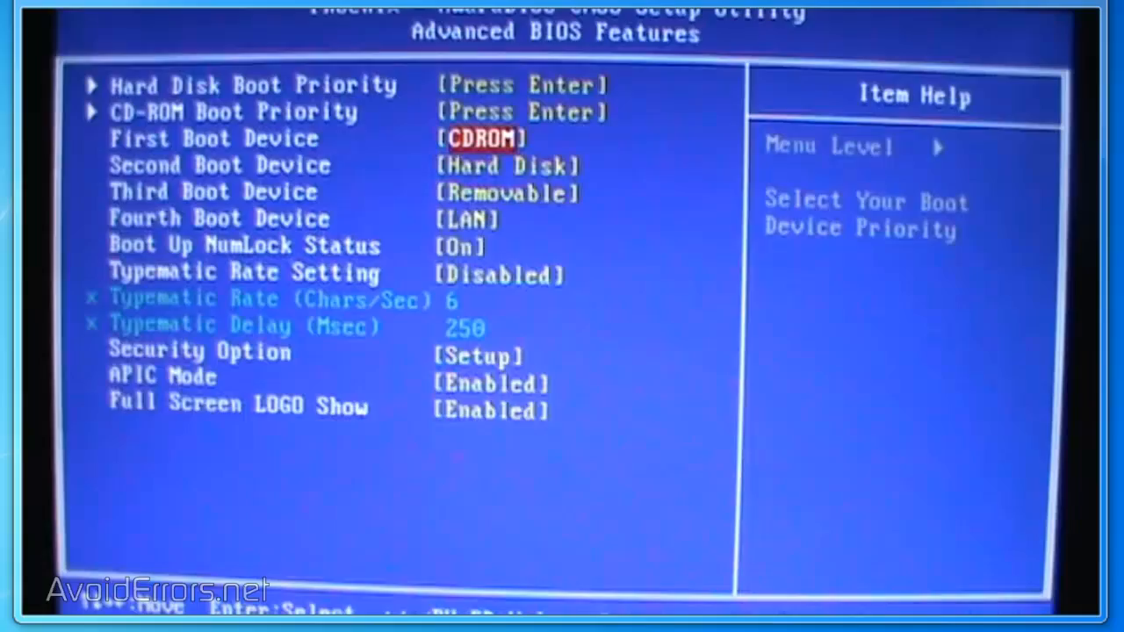
pyautogui.press('enter')
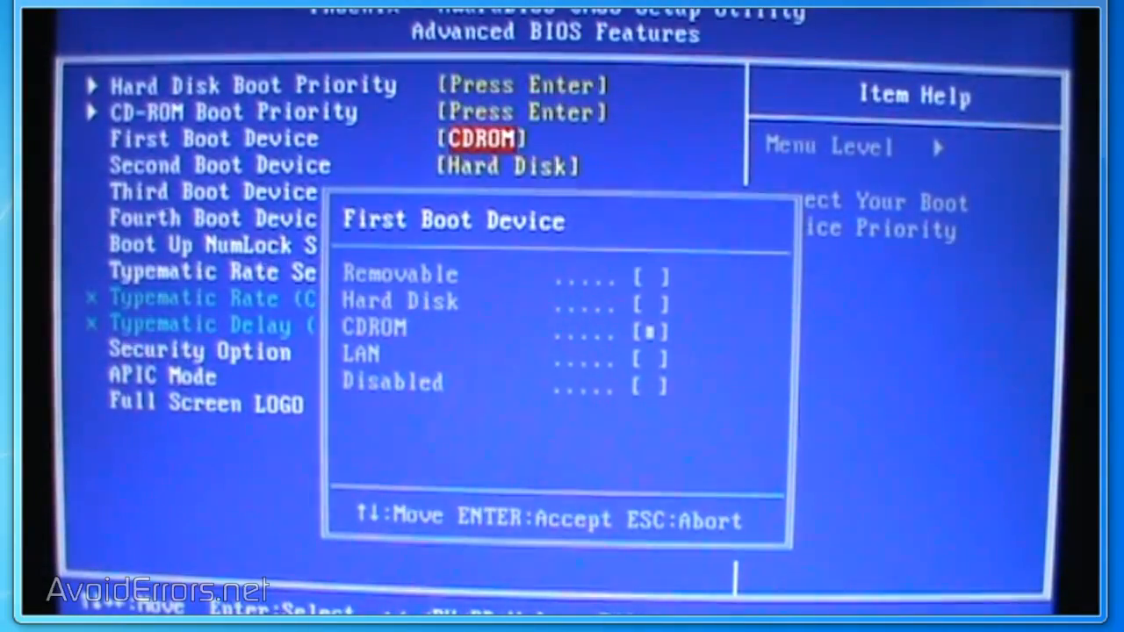
pyautogui.press('Up')
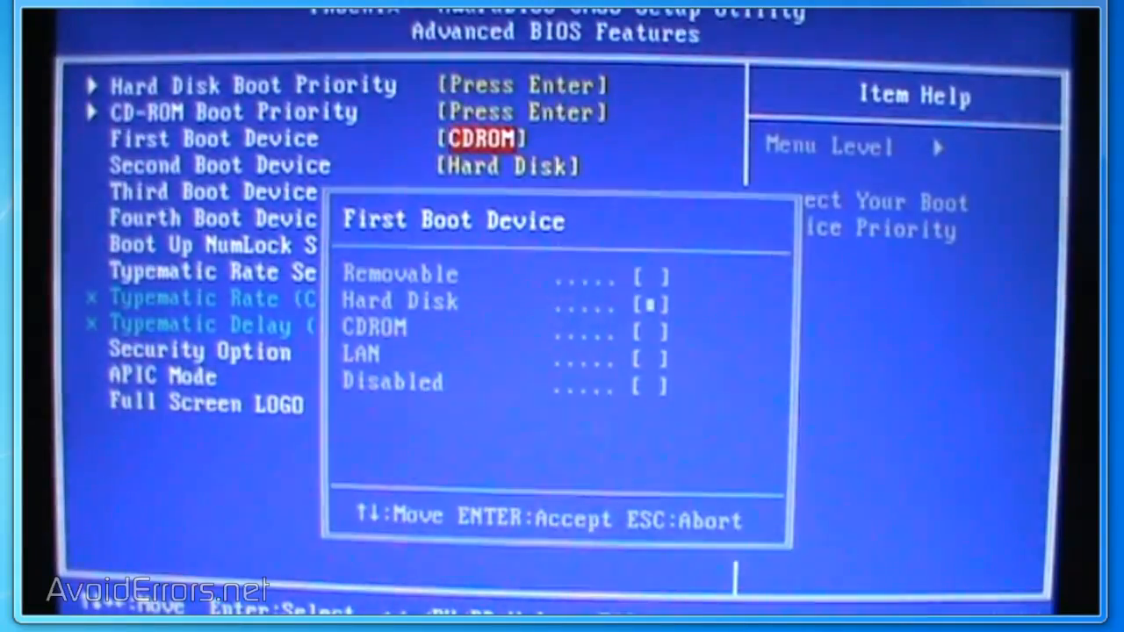
pyautogui.press('enter')
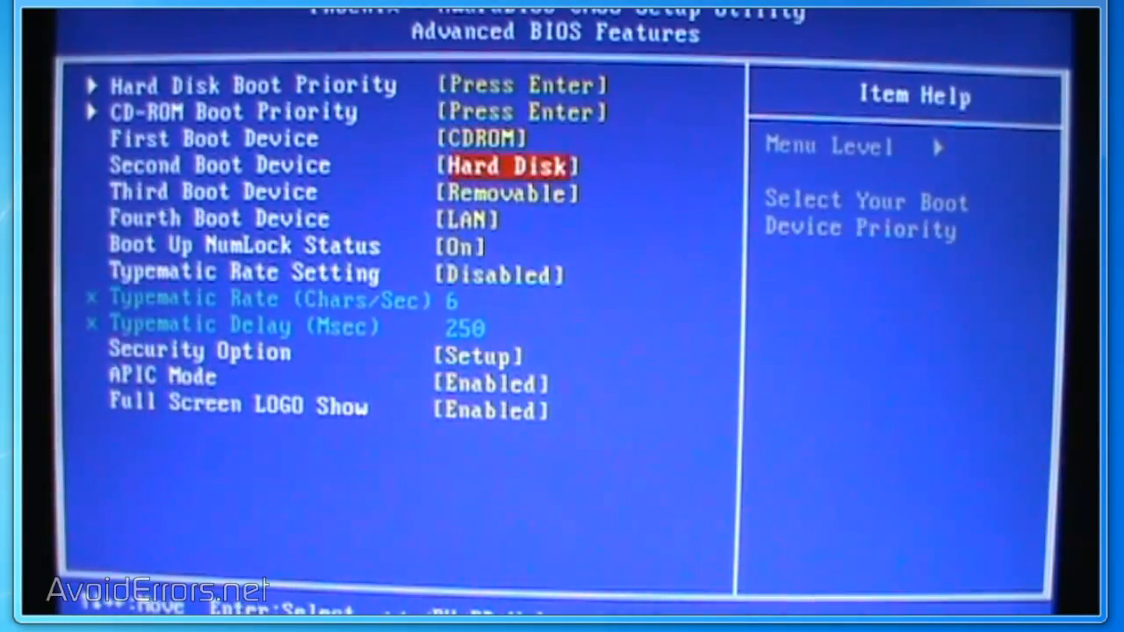
# Leave the boot order as CDROM then Hard Disk and bring up Save to CMOS and Exit
pyautogui.press('enter')
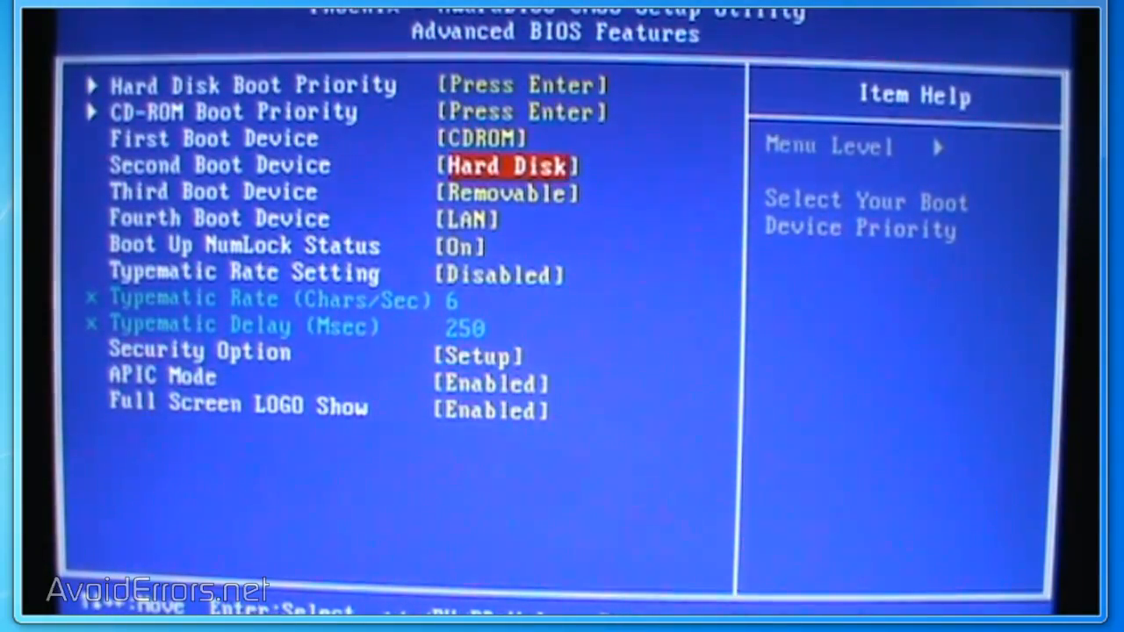
pyautogui.press('f10')
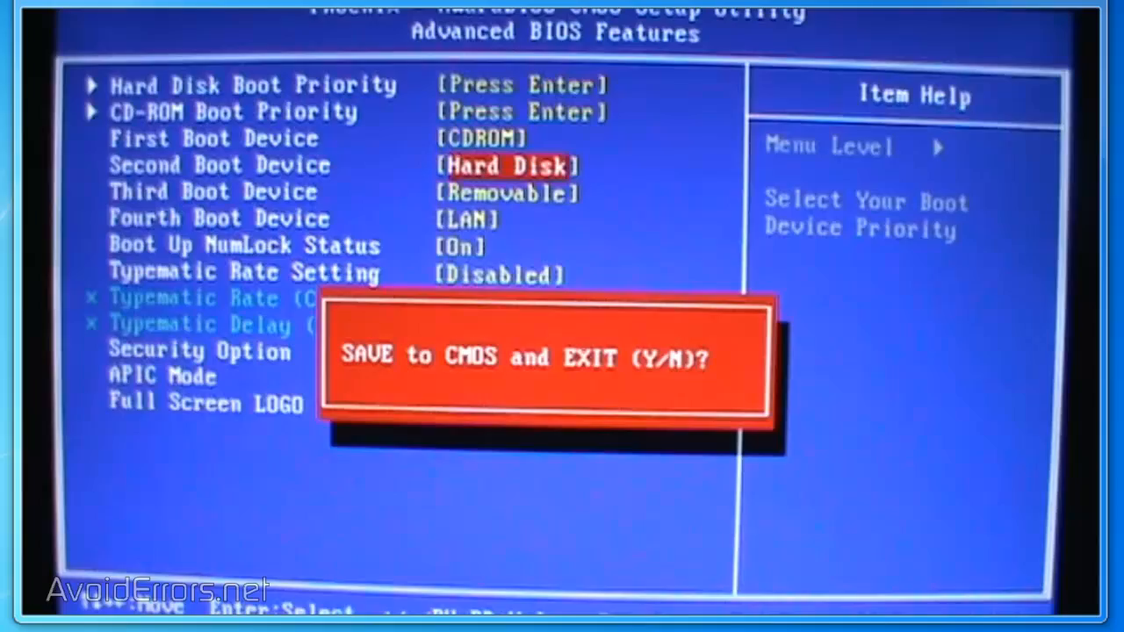
# Answer Y to save the CDROM-first boot order to CMOS and exit setup
pyautogui.write('Y')
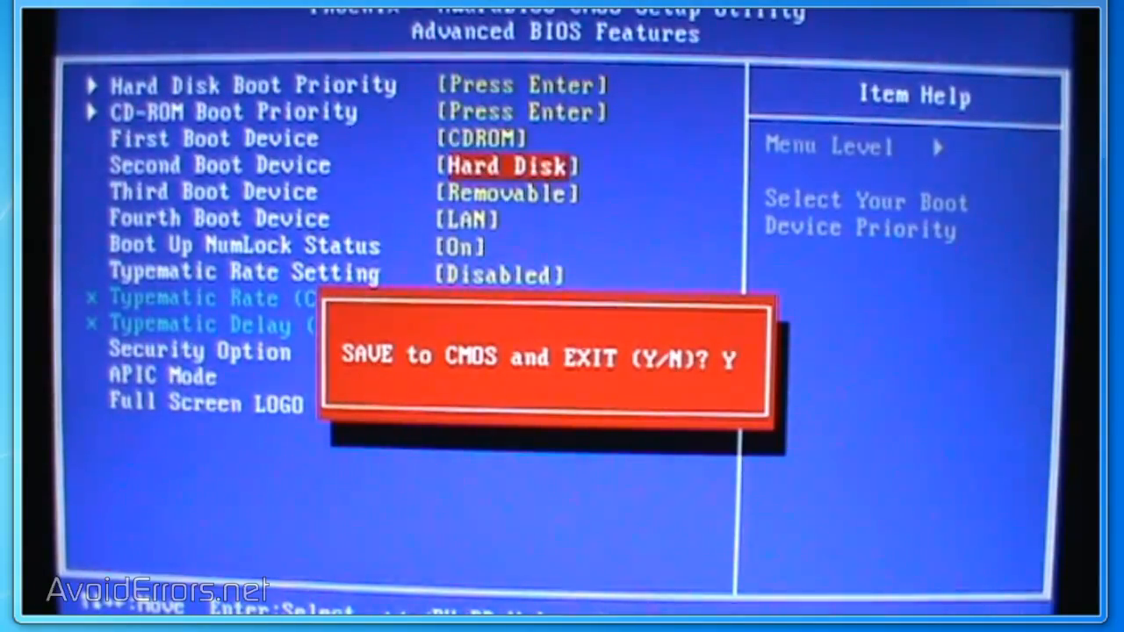
pyautogui.press('backspace')
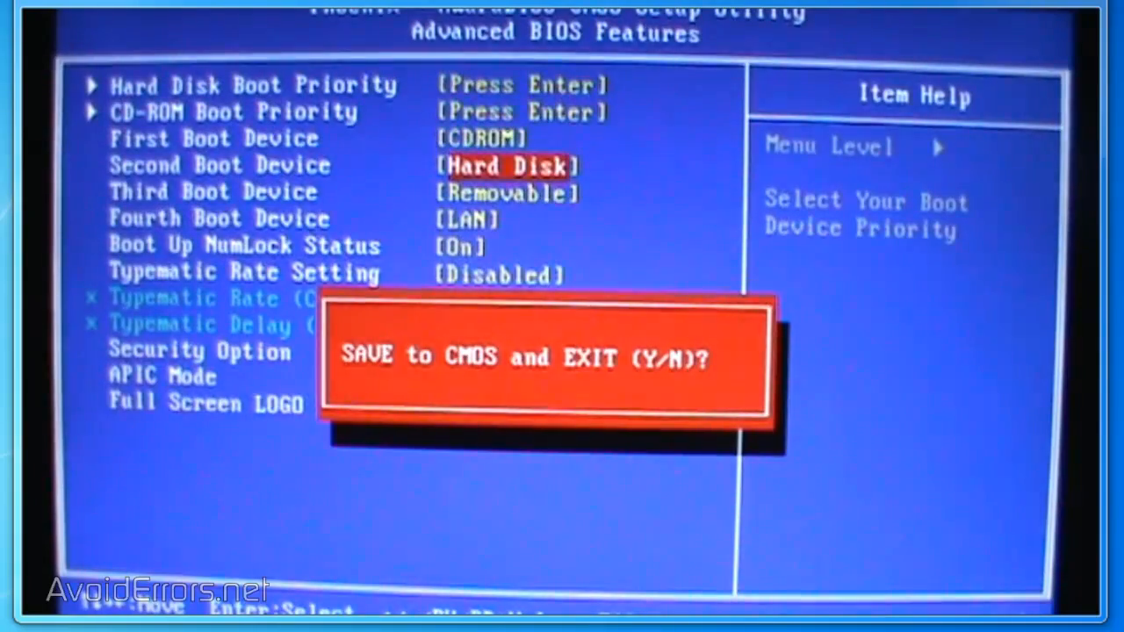
pyautogui.press('y')
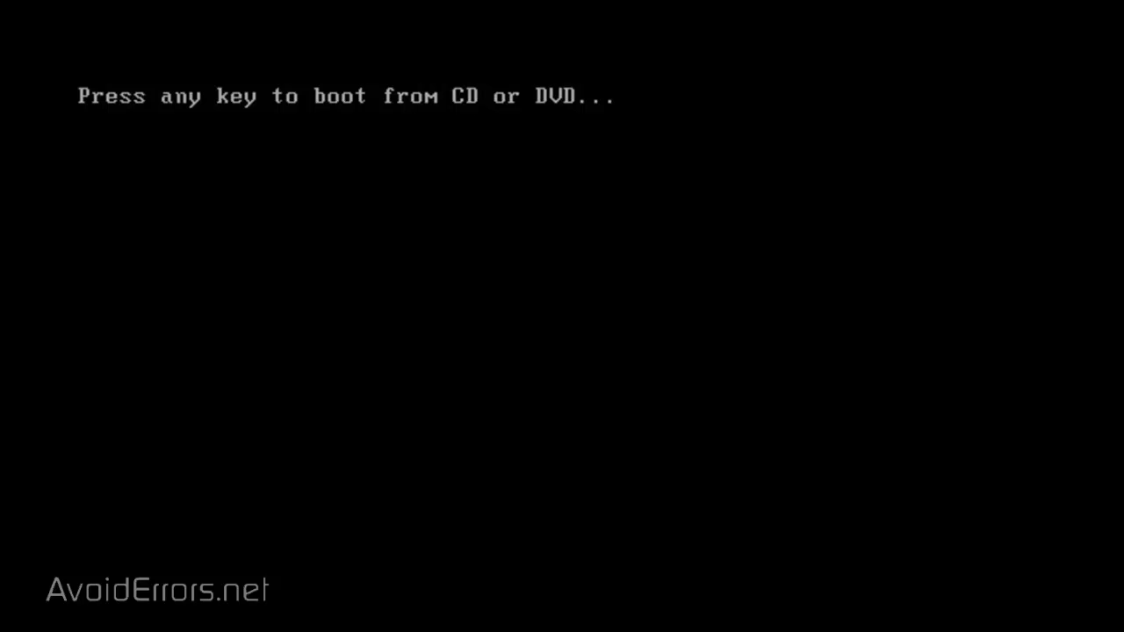
# Press a key at 'Press any key to boot from CD or DVD' to boot from the disc
pyautogui.press('enter')
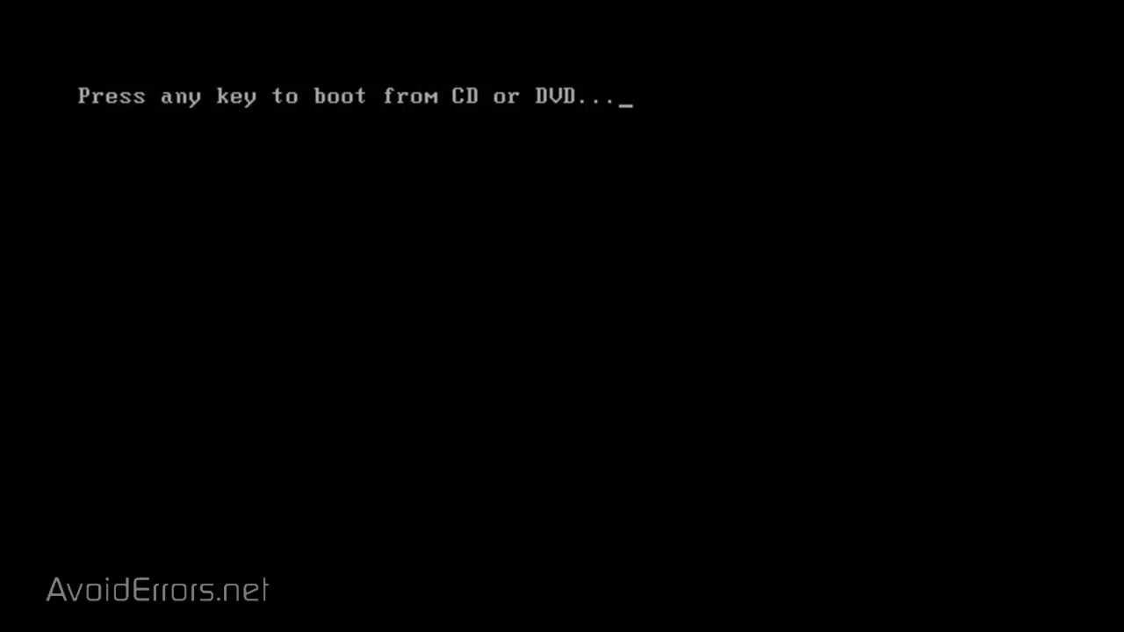